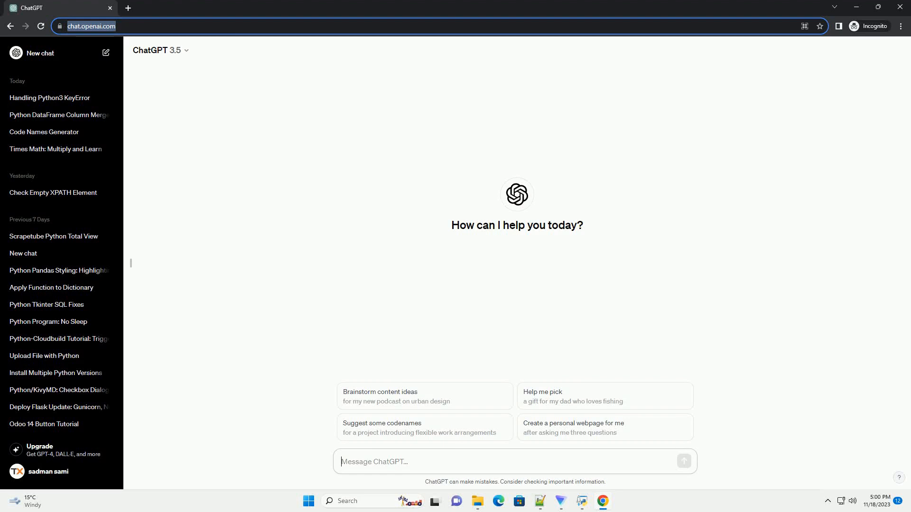
- Ask ChatGPT for an informative tutorial on removing elements with a UDF and Pandas
{"action": "type", "text": "write an informative tutorial about How to remove elements with UDF function and Pandas instead of using for loo"}
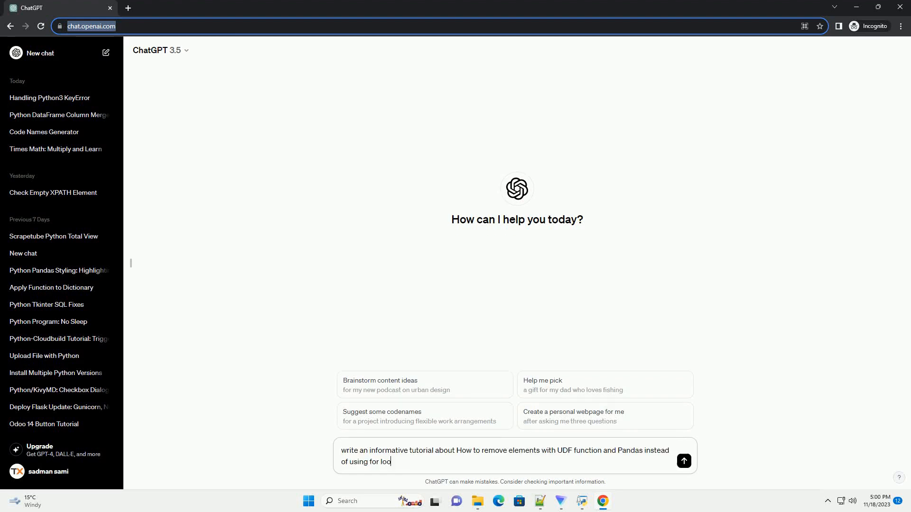
{"action": "left_click", "coordinate": [683, 462]}
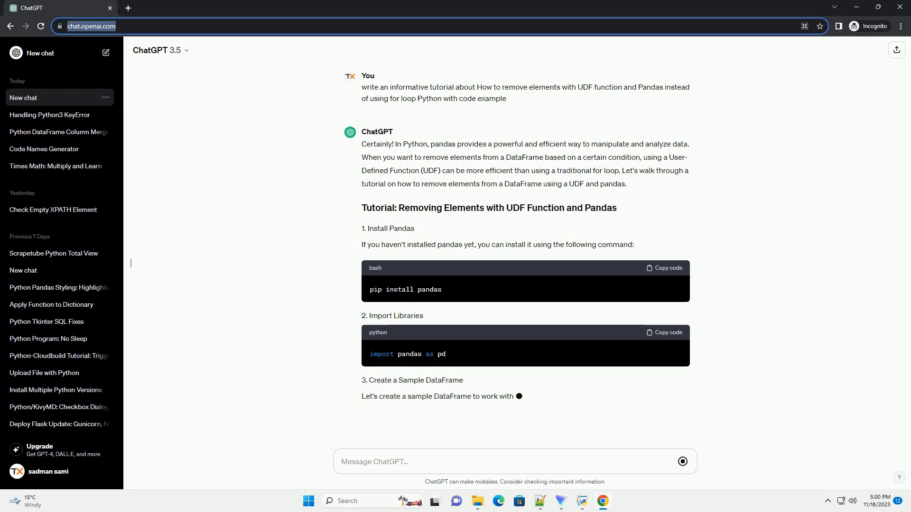
- Scroll through the generating tutorial: sample DataFrame, removal UDF, and Complete Code section
{"action": "scroll", "scroll_direction": "down", "scroll_amount": 3}
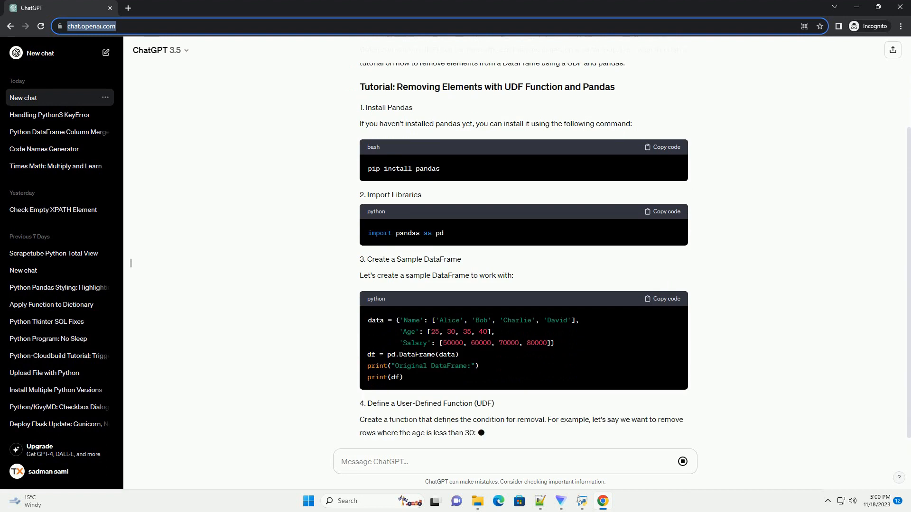
{"action": "scroll", "scroll_direction": "down", "scroll_amount": 3}
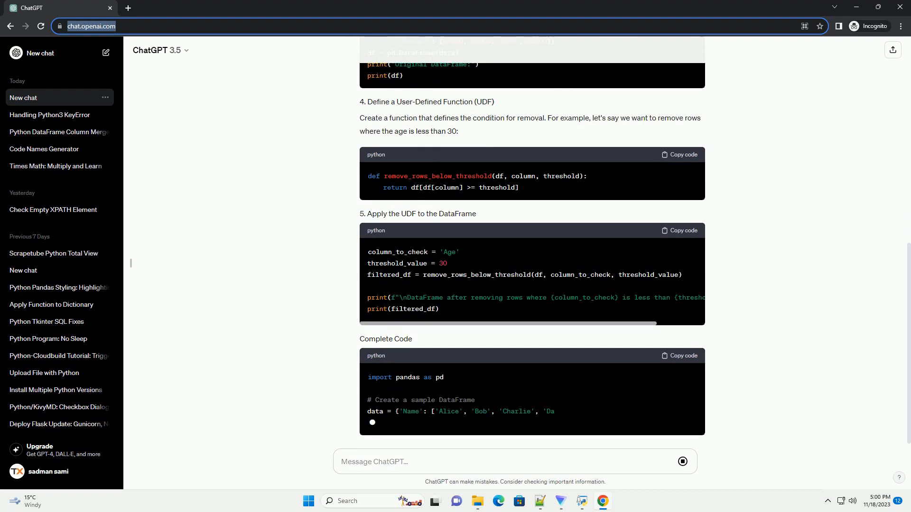
{"action": "scroll", "scroll_direction": "down", "scroll_amount": 3}
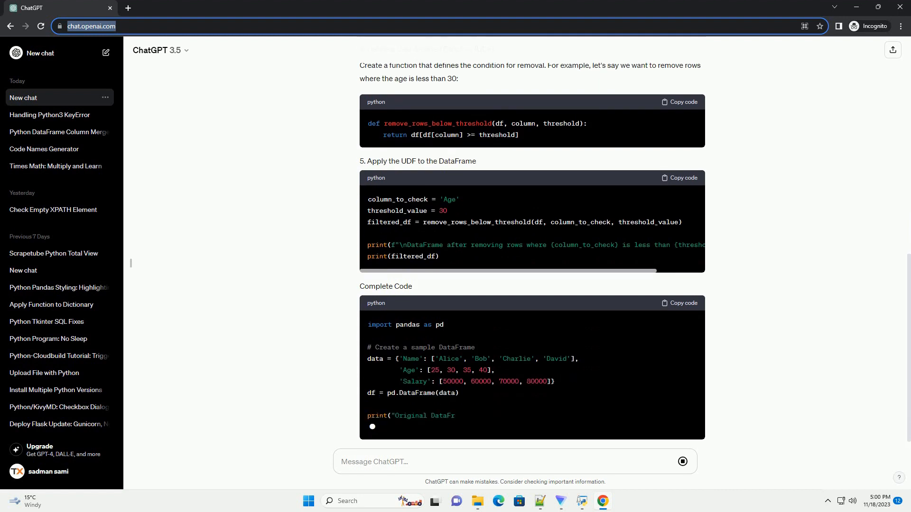
{"action": "scroll", "scroll_direction": "down", "scroll_amount": 3}
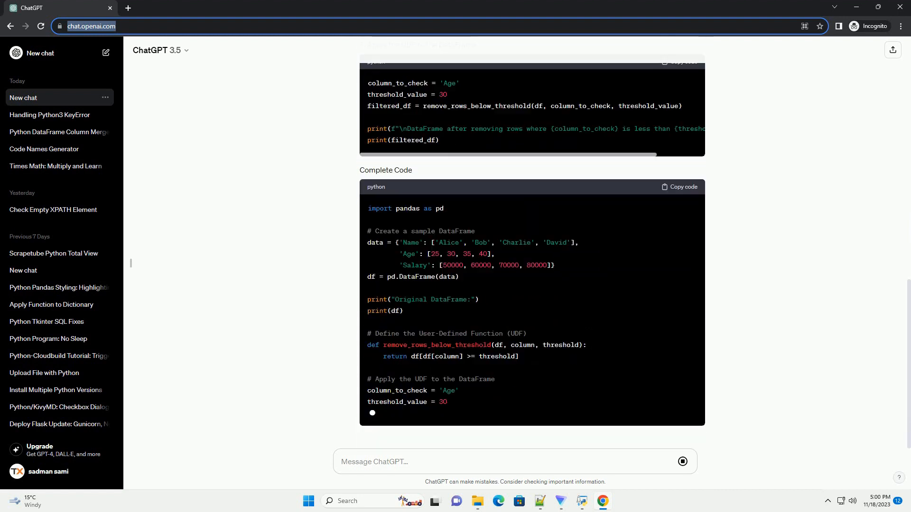